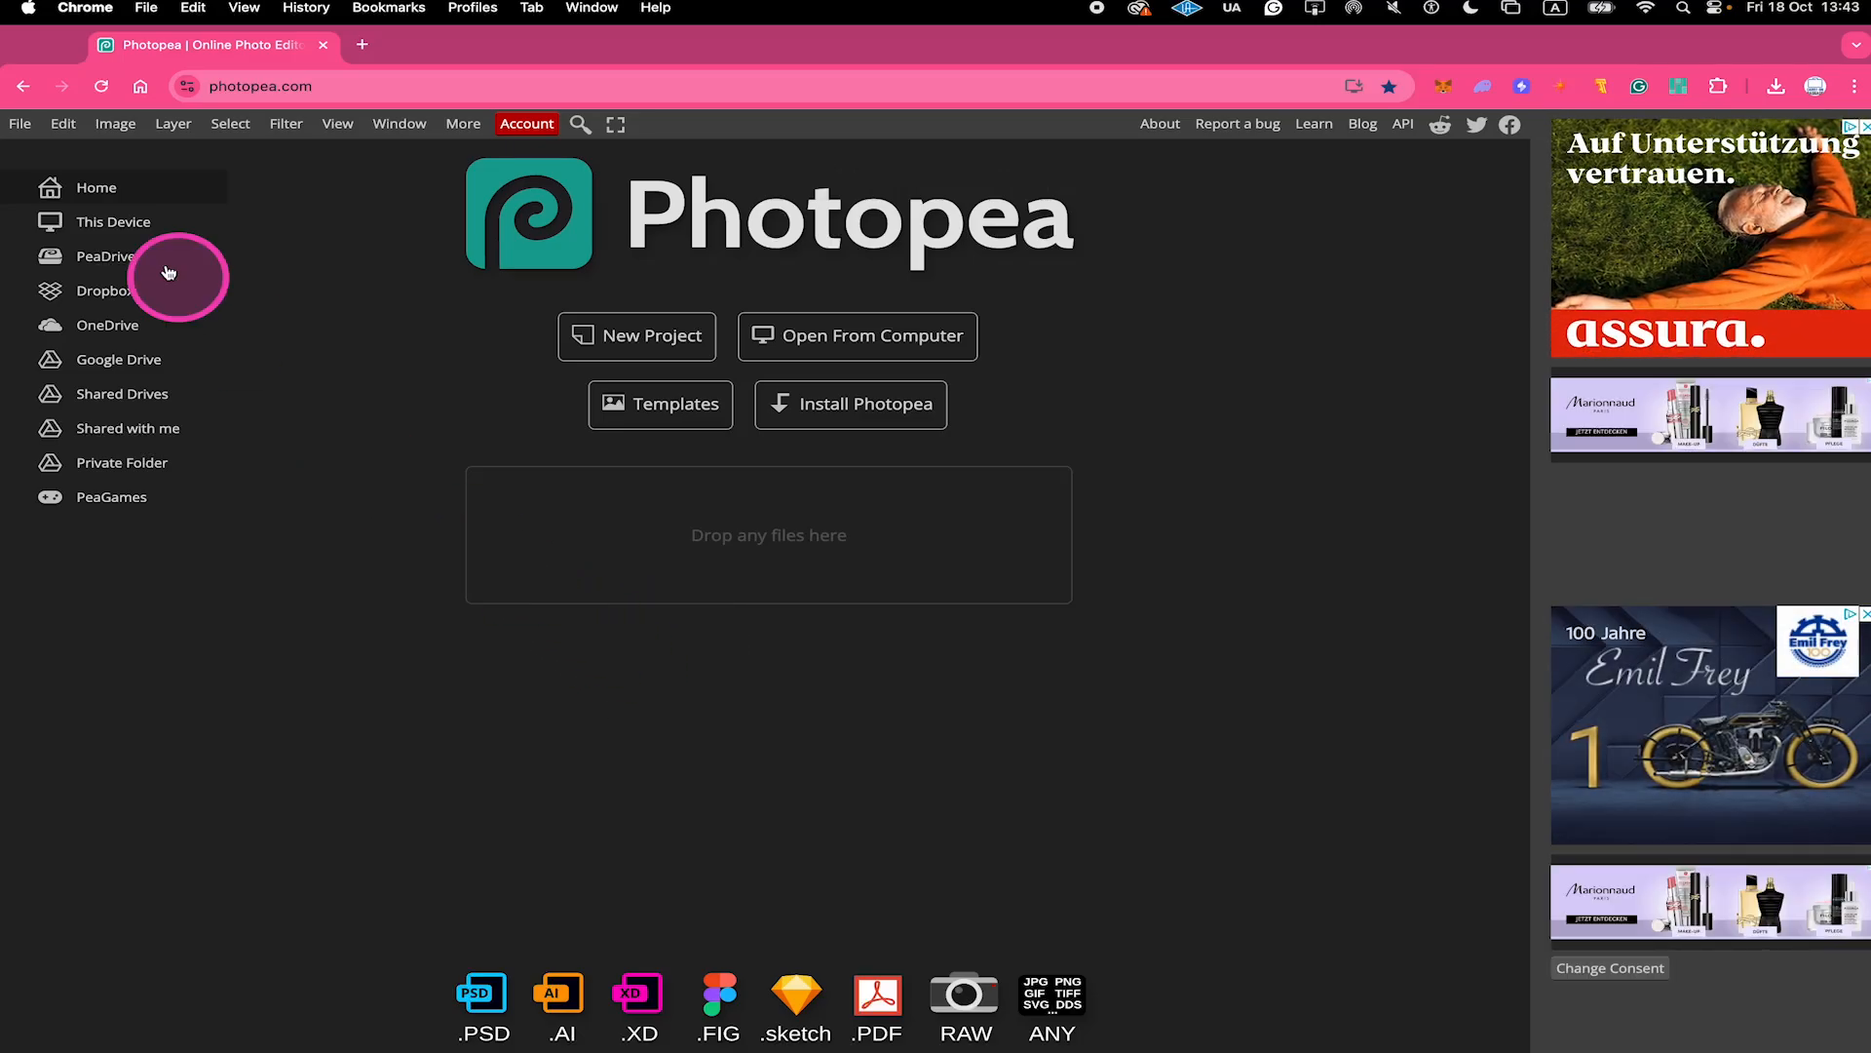
{"action": "mouse_move", "coordinate": [57, 187]}
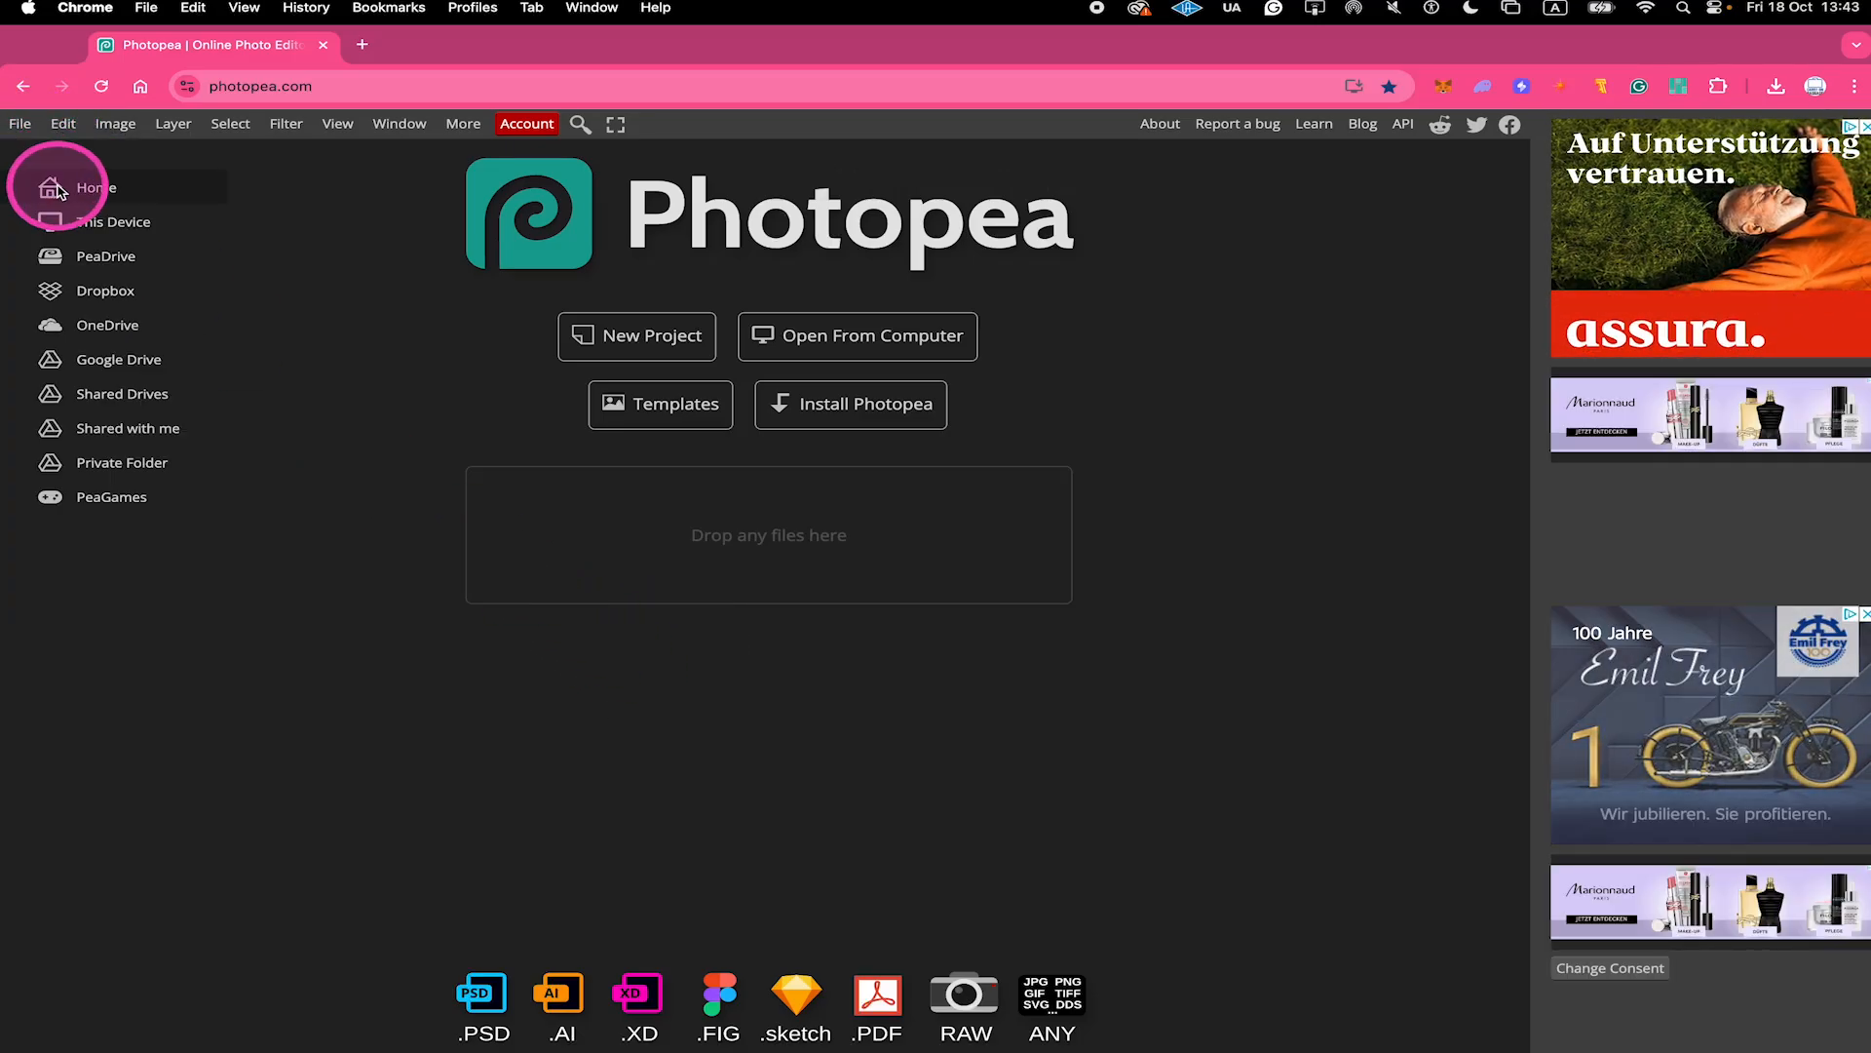
Load cutiecatnew.psd and strip its city background with Remove BG, leaving the cat on transparency.
{"action": "left_click", "coordinate": [858, 335]}
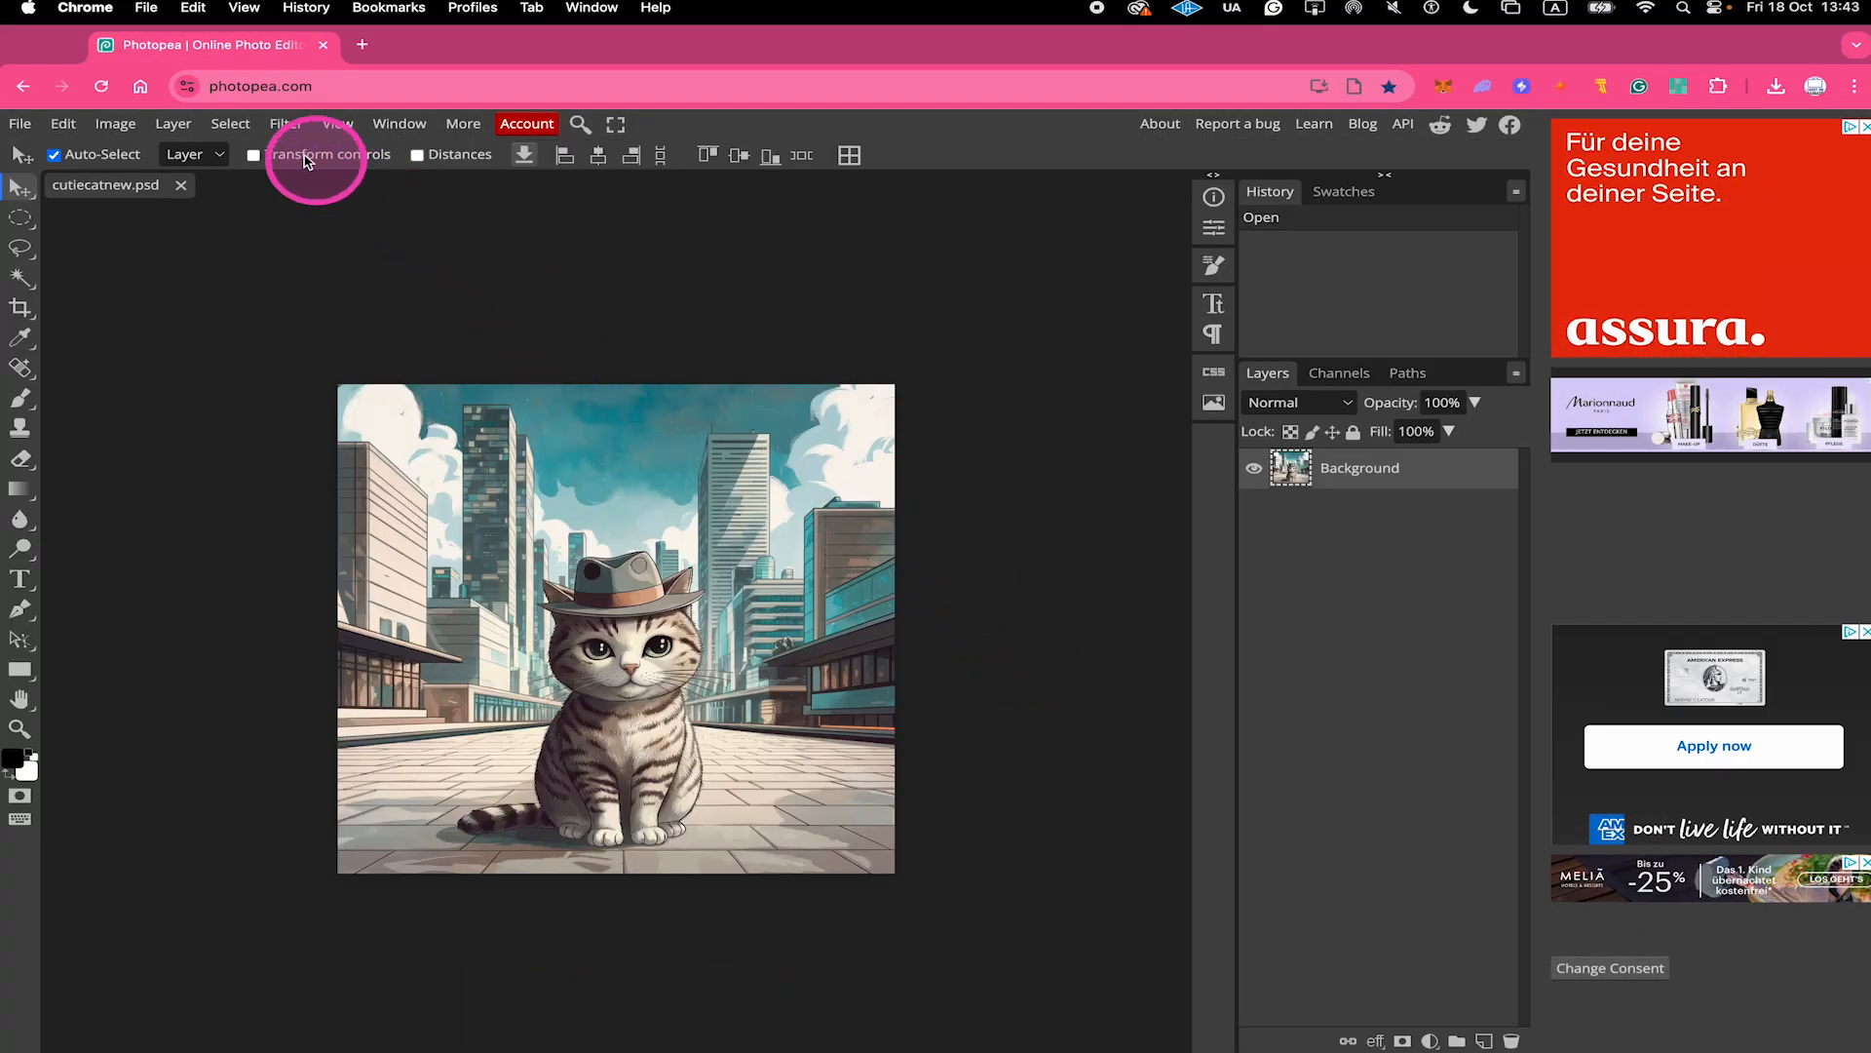
{"action": "left_click", "coordinate": [230, 123]}
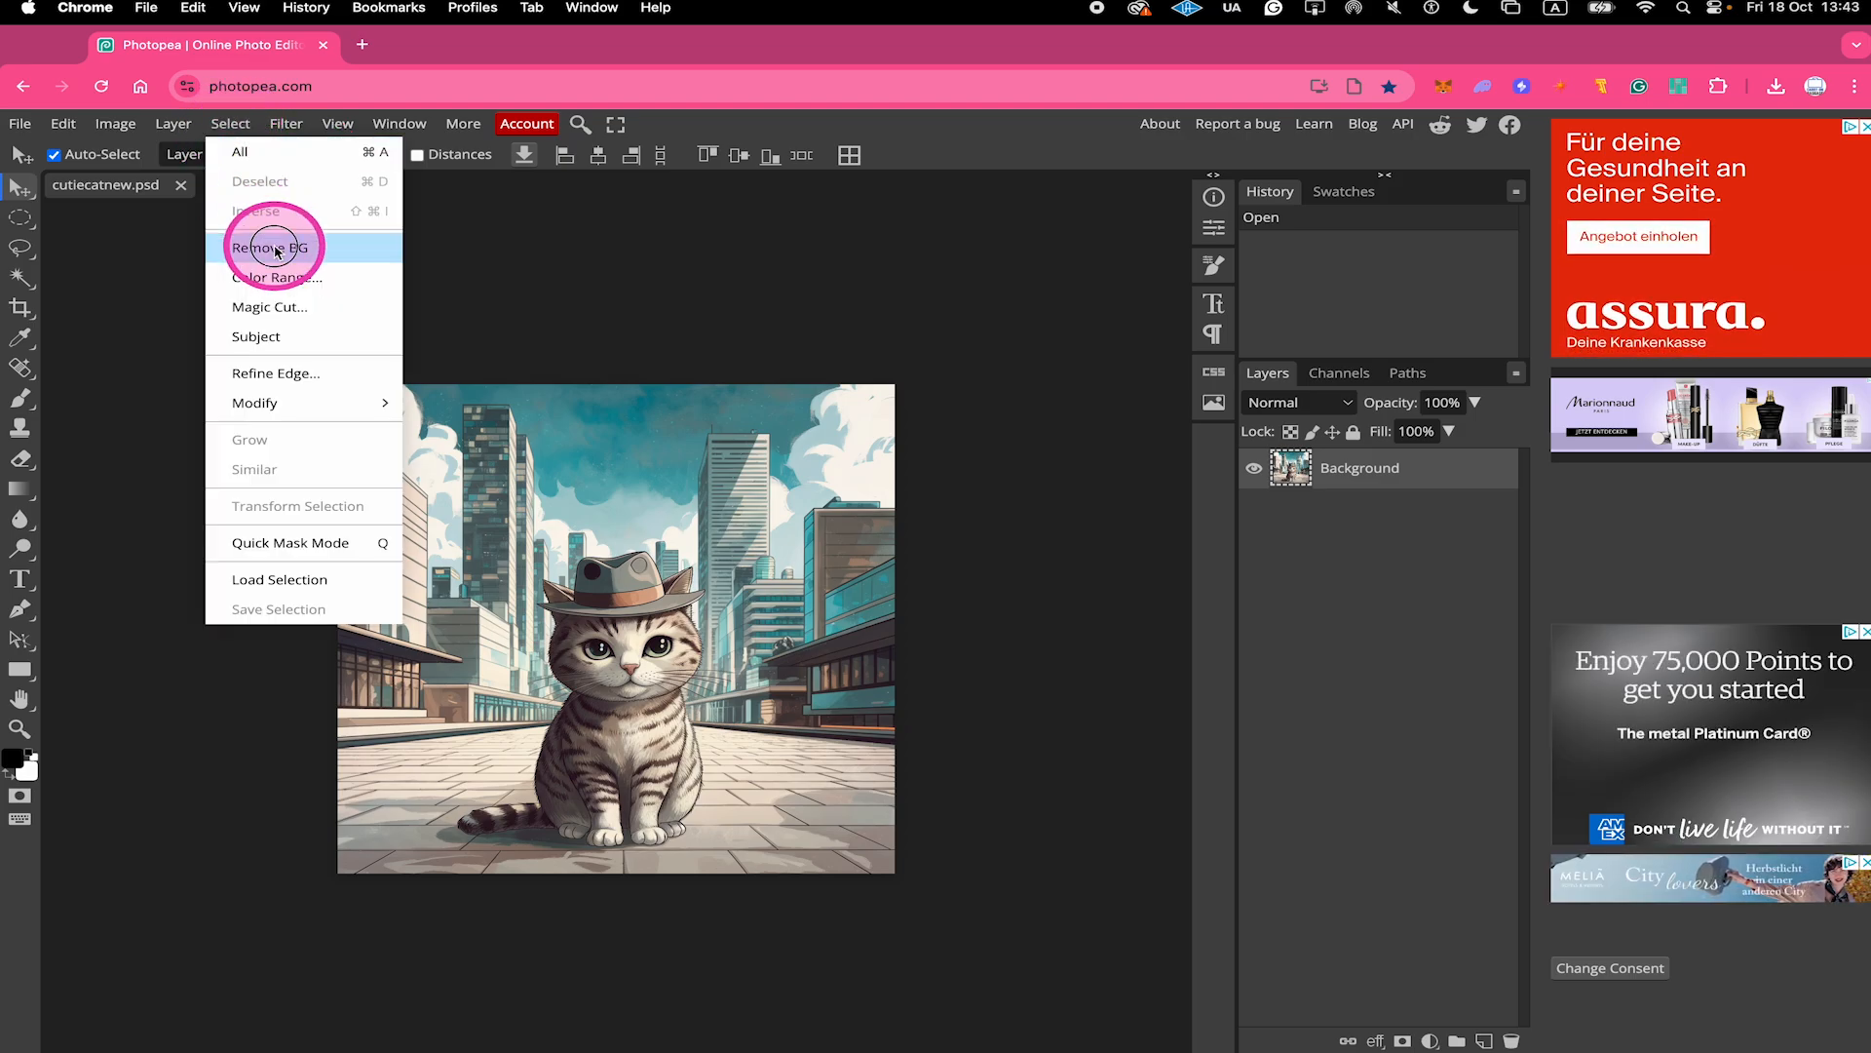
{"action": "left_click", "coordinate": [273, 247]}
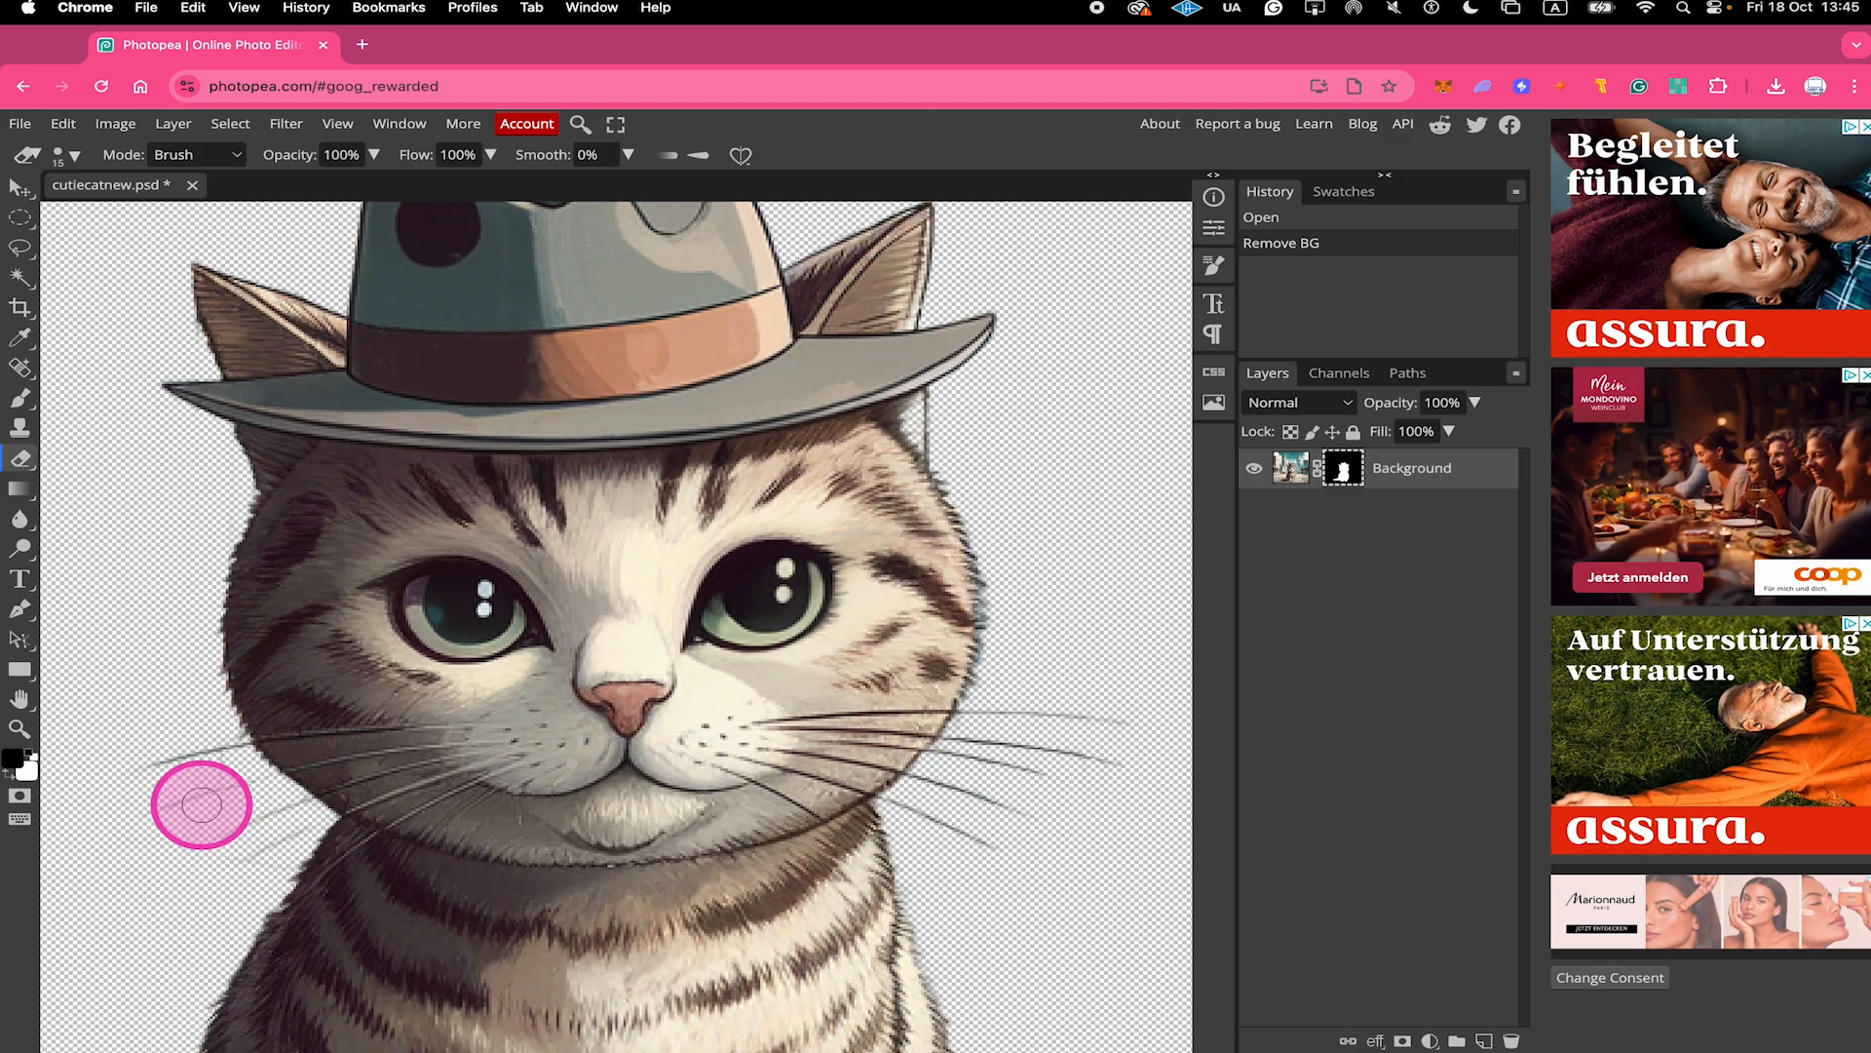
{"action": "mouse_move", "coordinate": [1304, 550]}
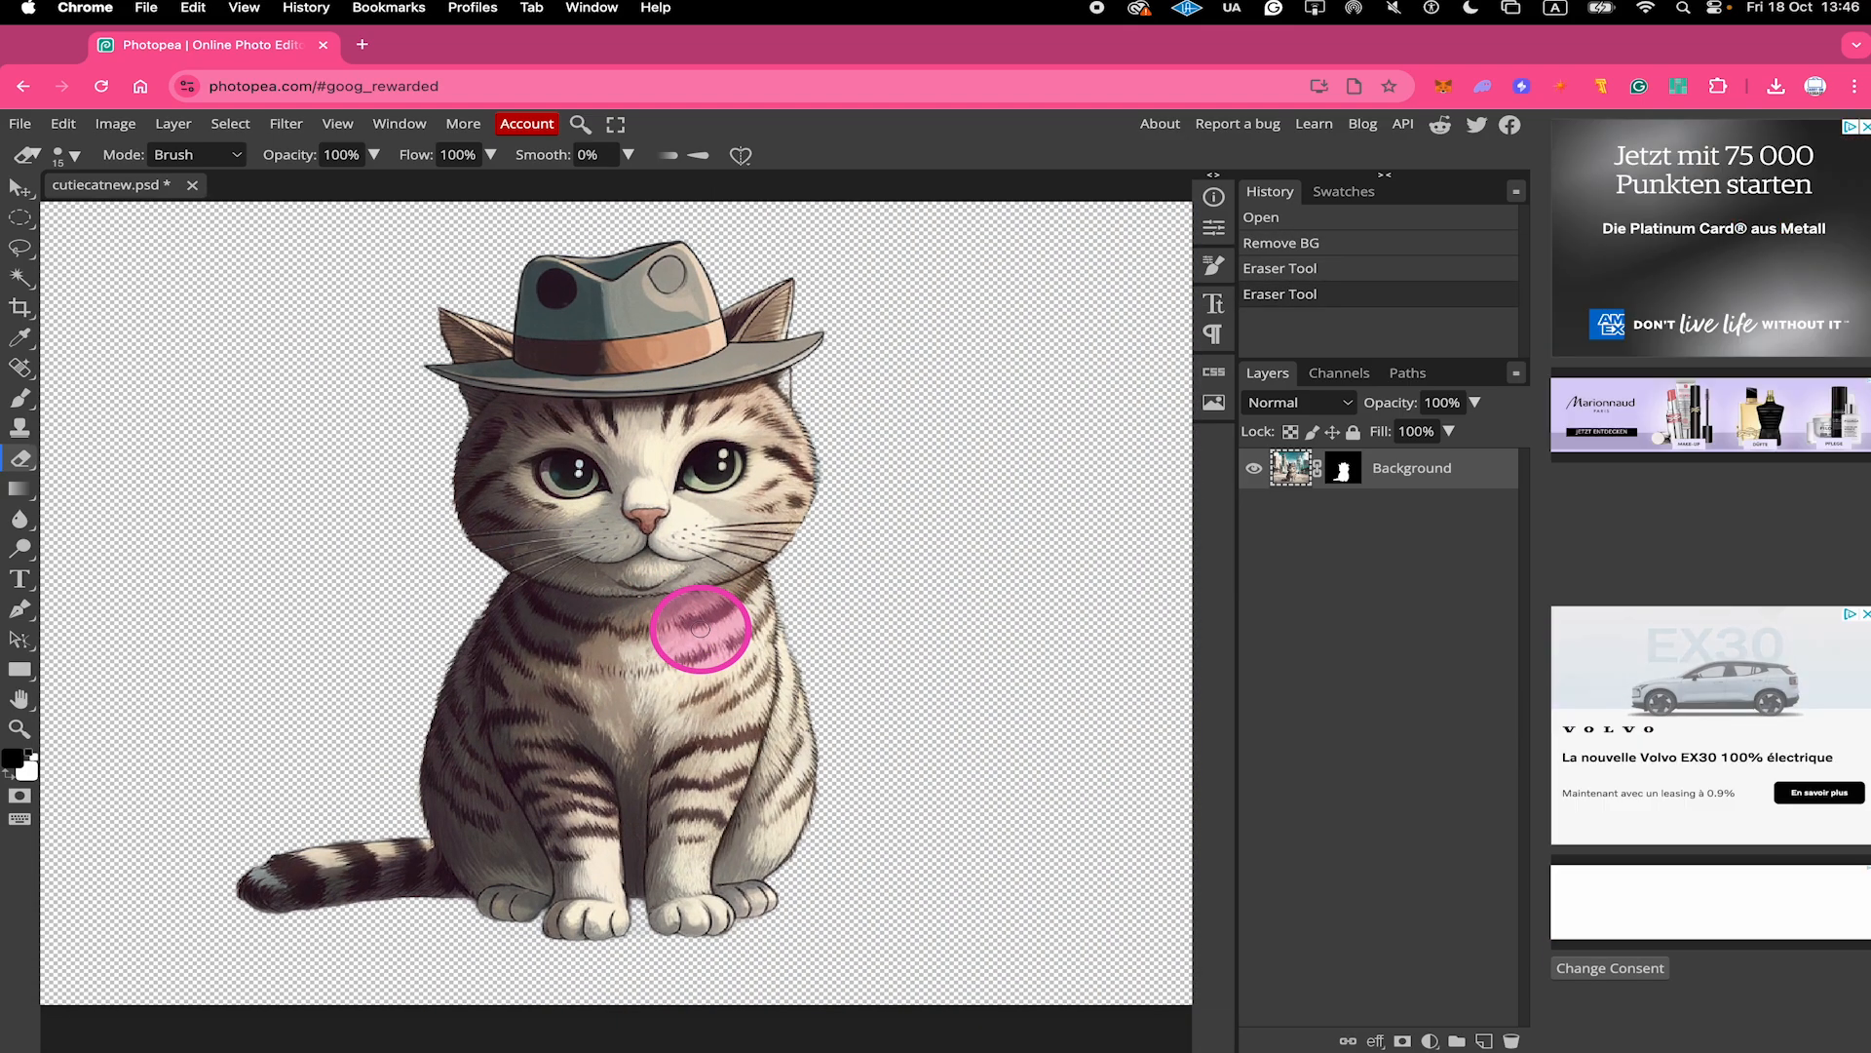
{"action": "mouse_move", "coordinate": [848, 370]}
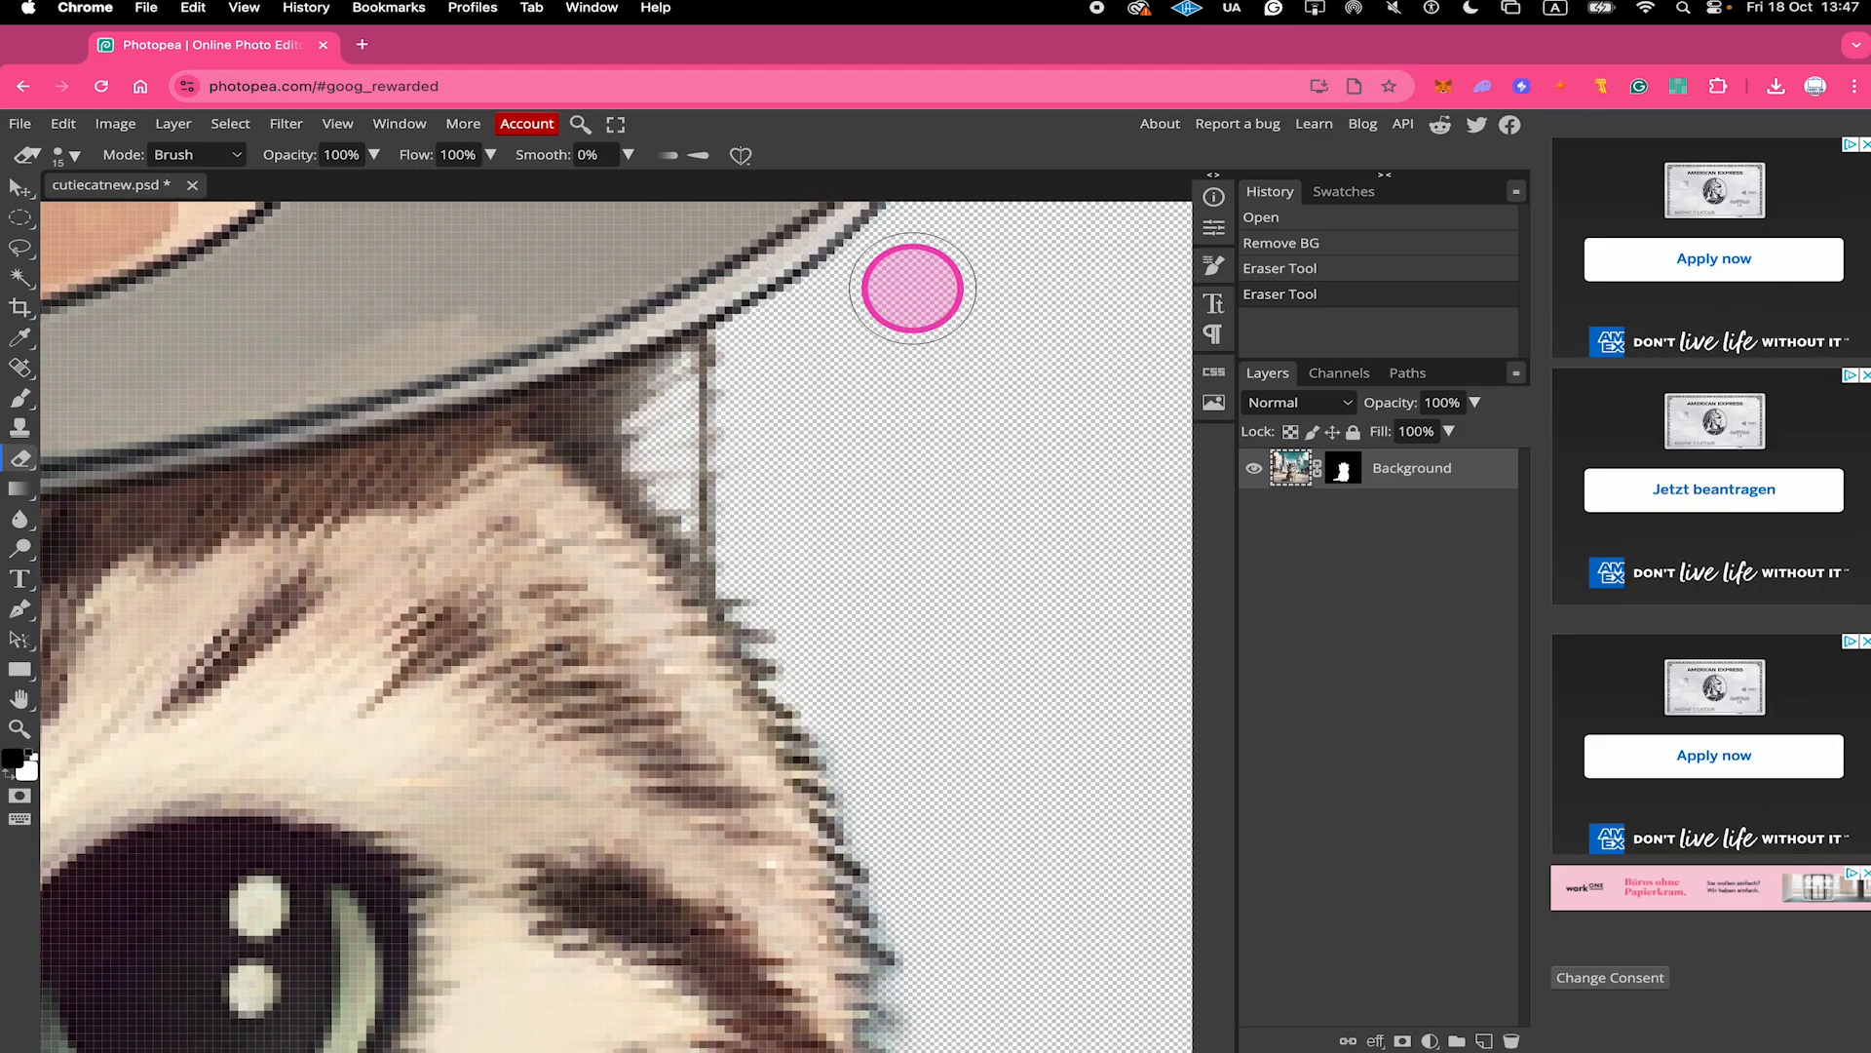
Erase on the layer mask along the head under the right hat brim to reveal the cut-off fur.
{"action": "left_click_drag", "start_coordinate": [913, 288], "coordinate": [680, 412]}
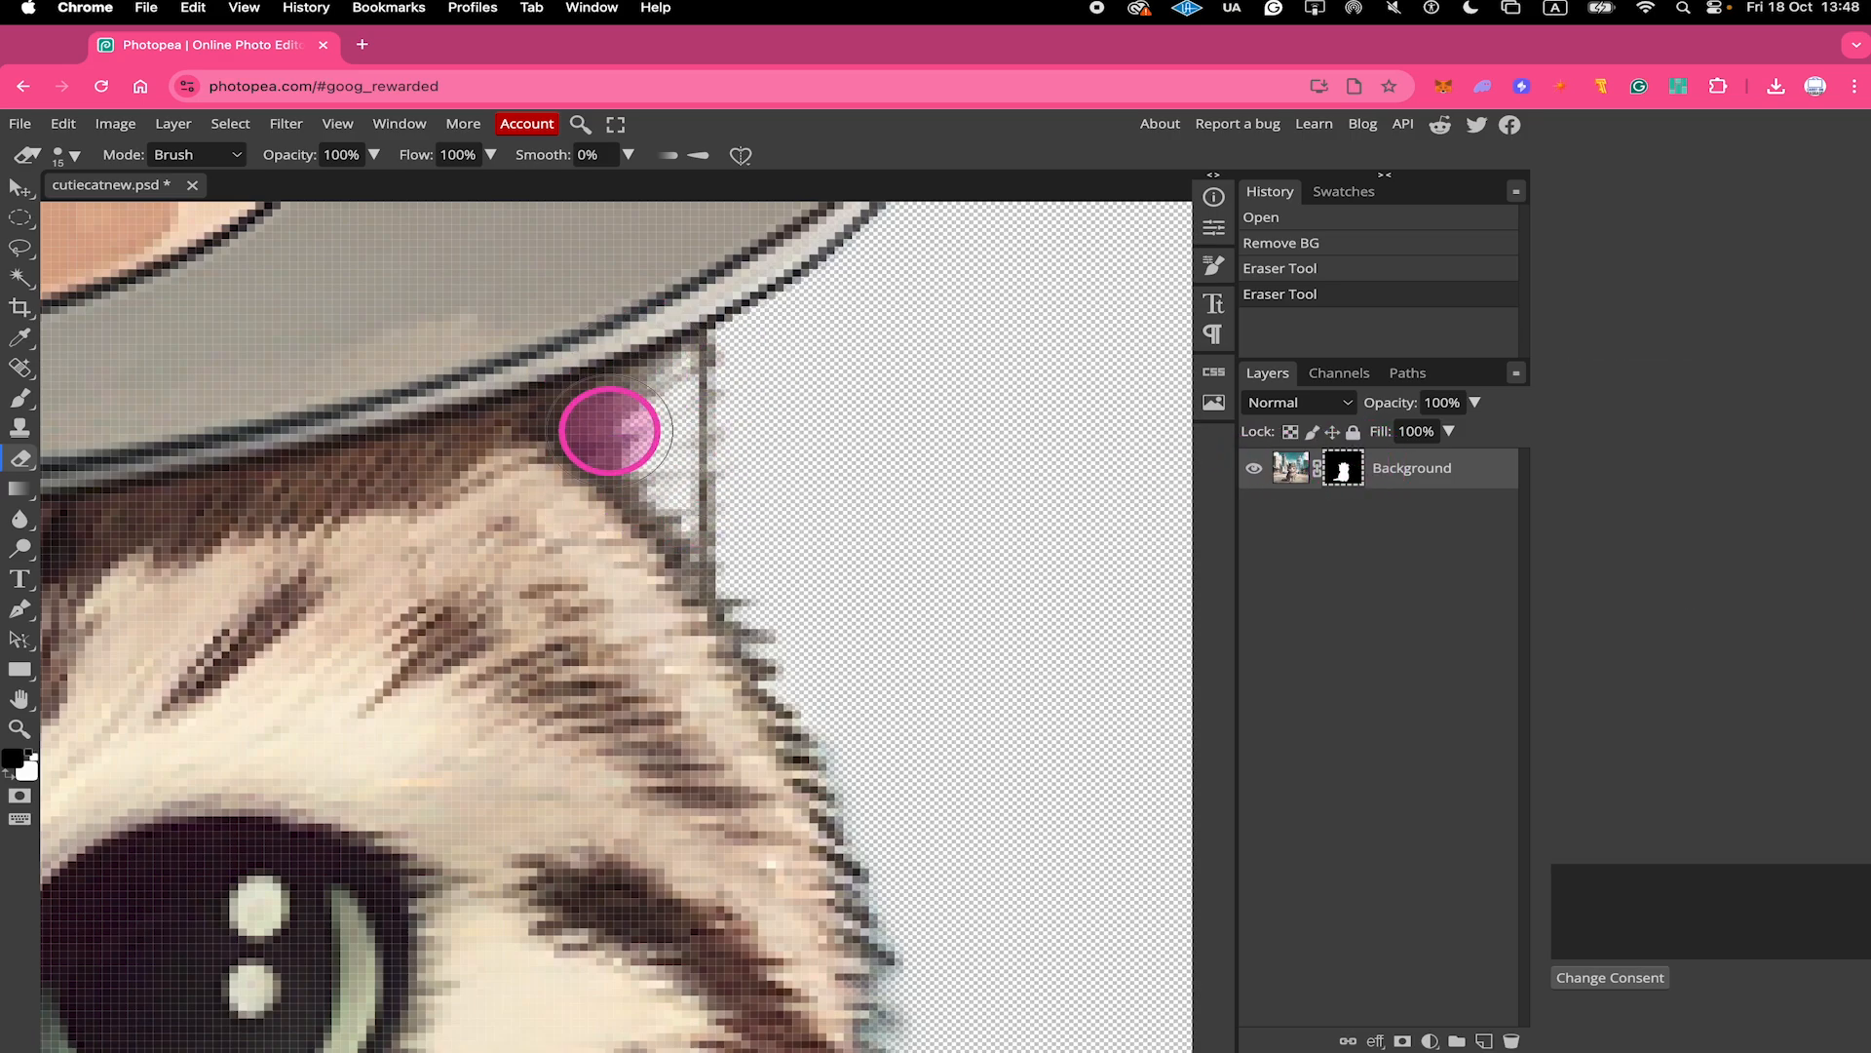
{"action": "left_click_drag", "start_coordinate": [608, 429], "coordinate": [657, 388]}
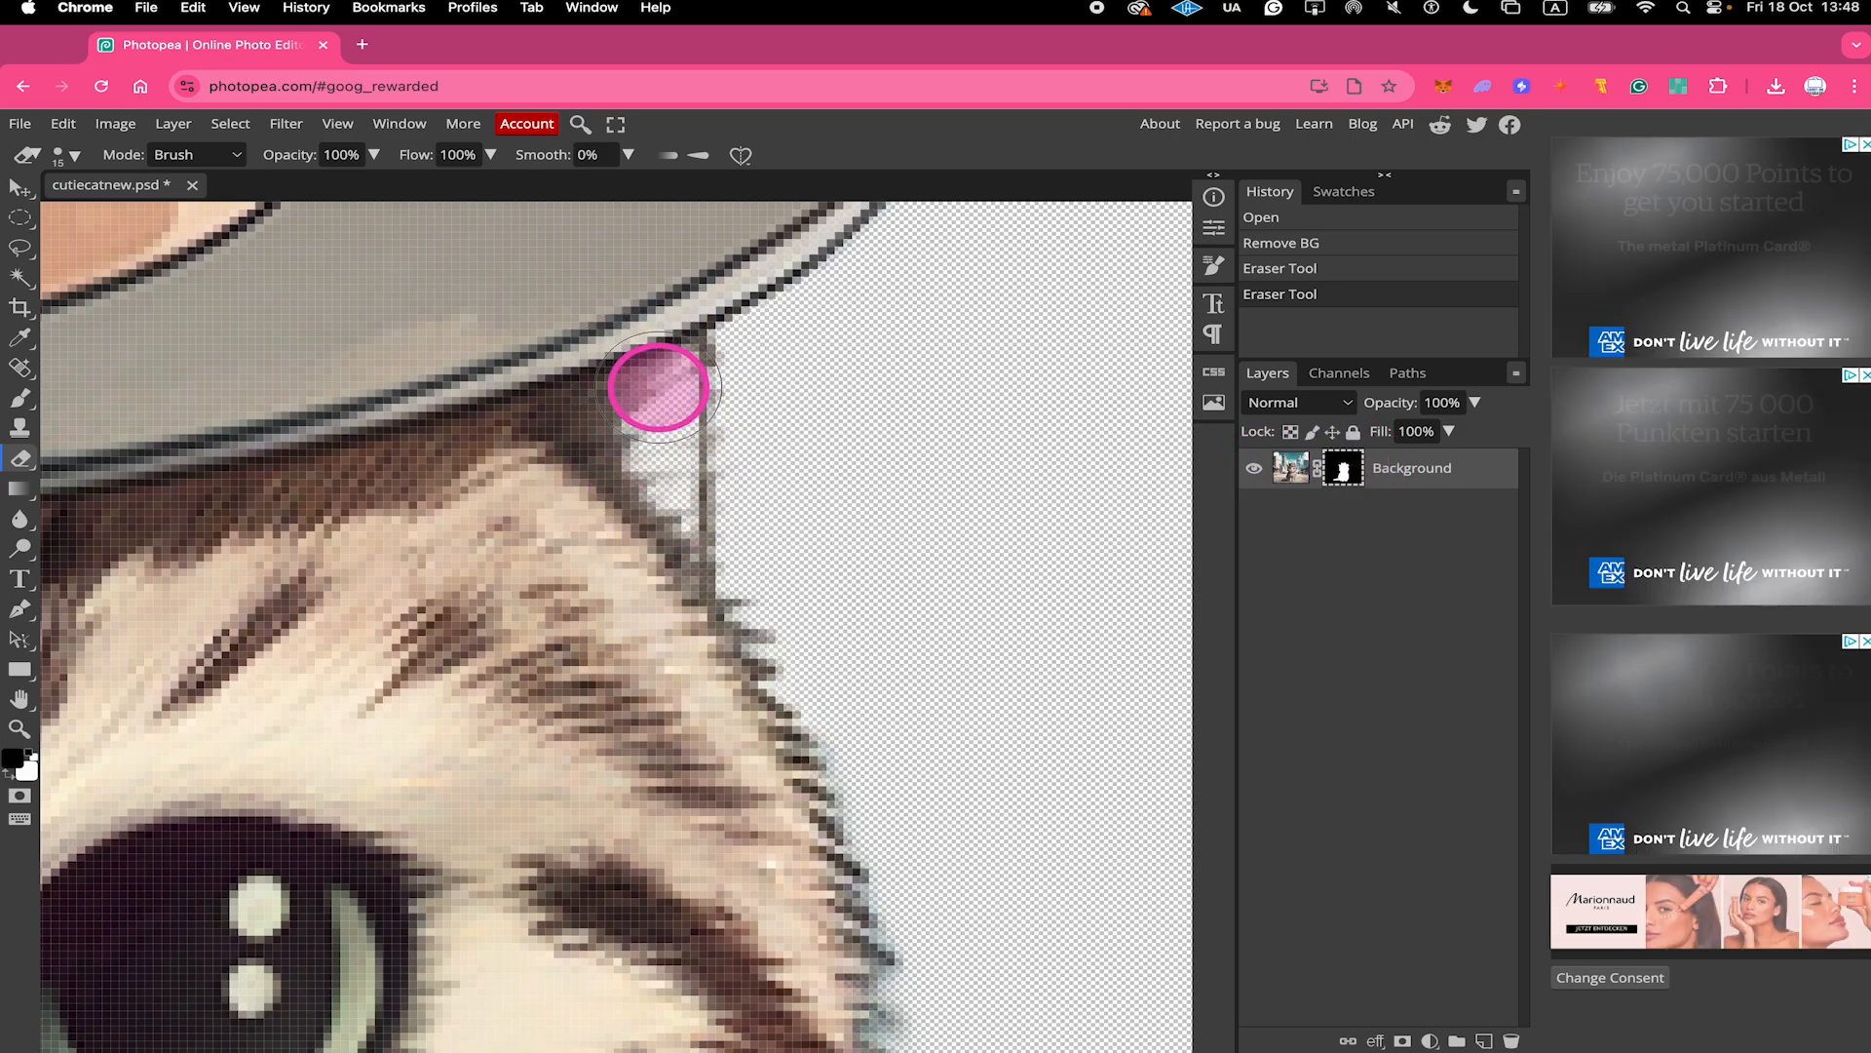
{"action": "left_click_drag", "start_coordinate": [657, 388], "coordinate": [651, 546]}
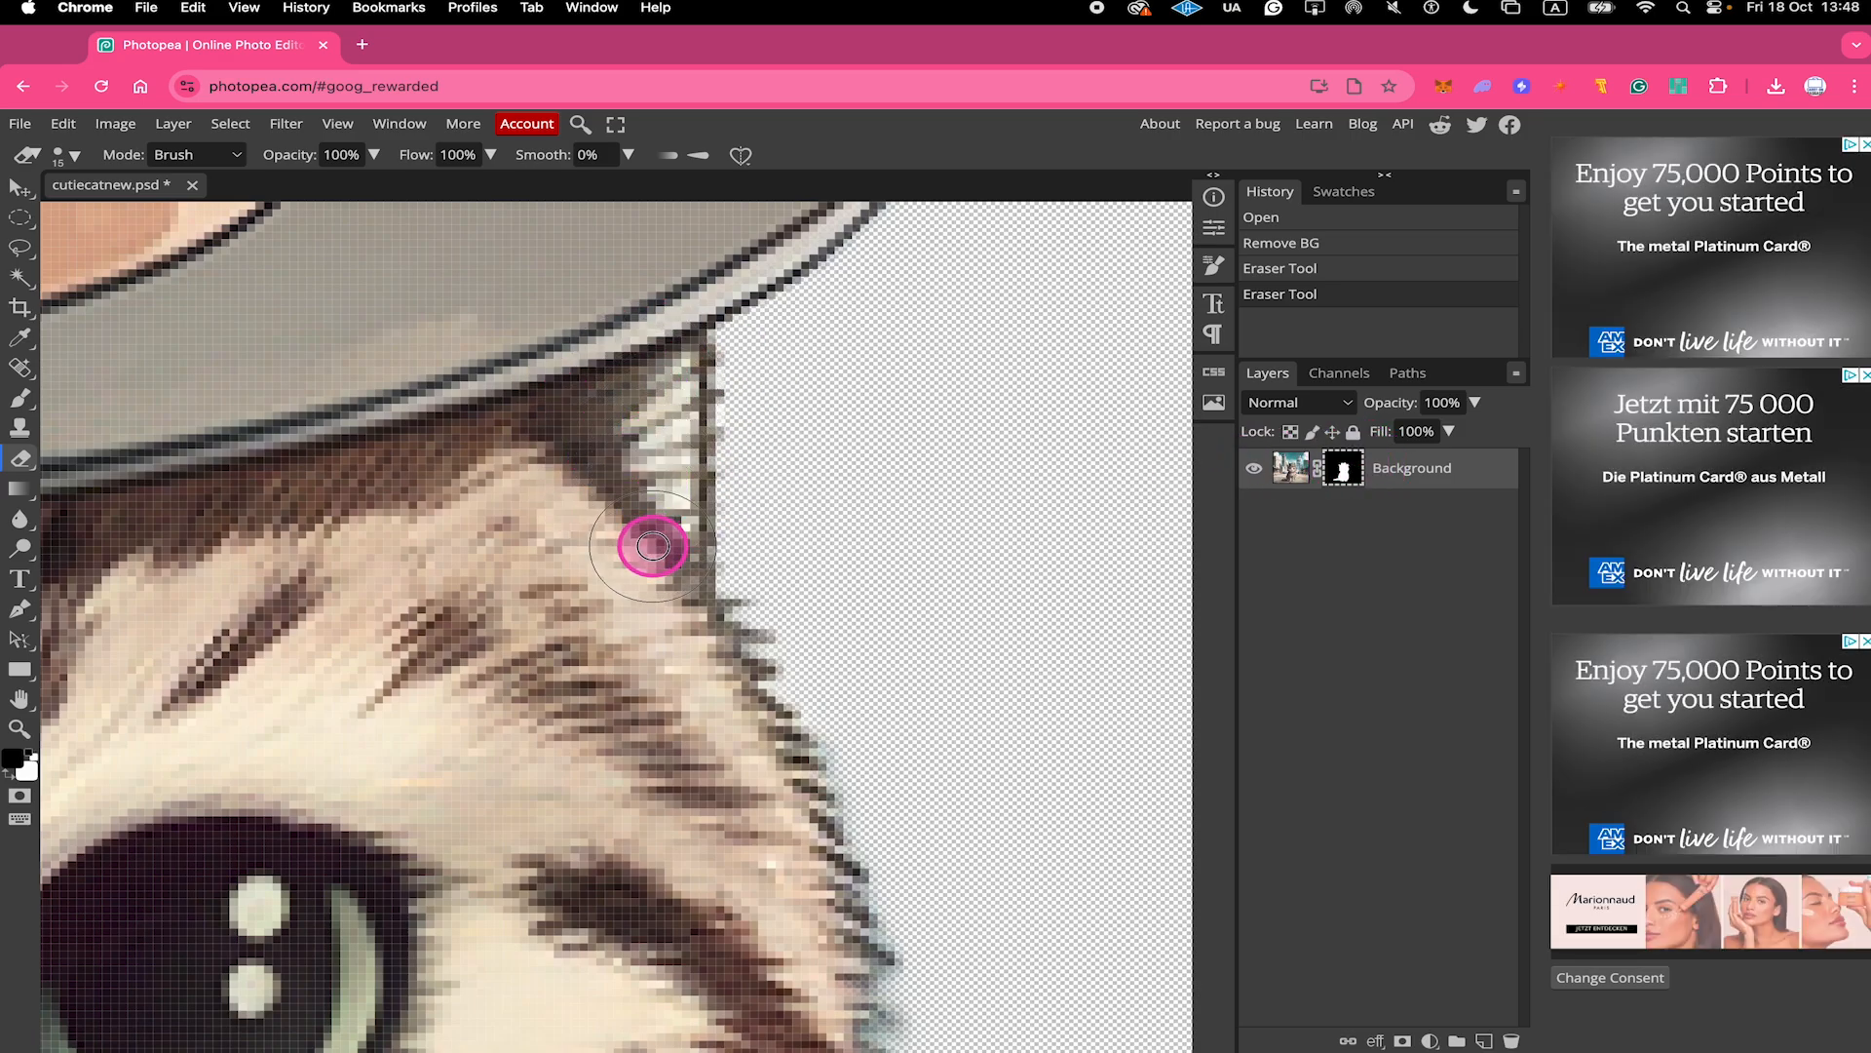
{"action": "left_click", "coordinate": [632, 523]}
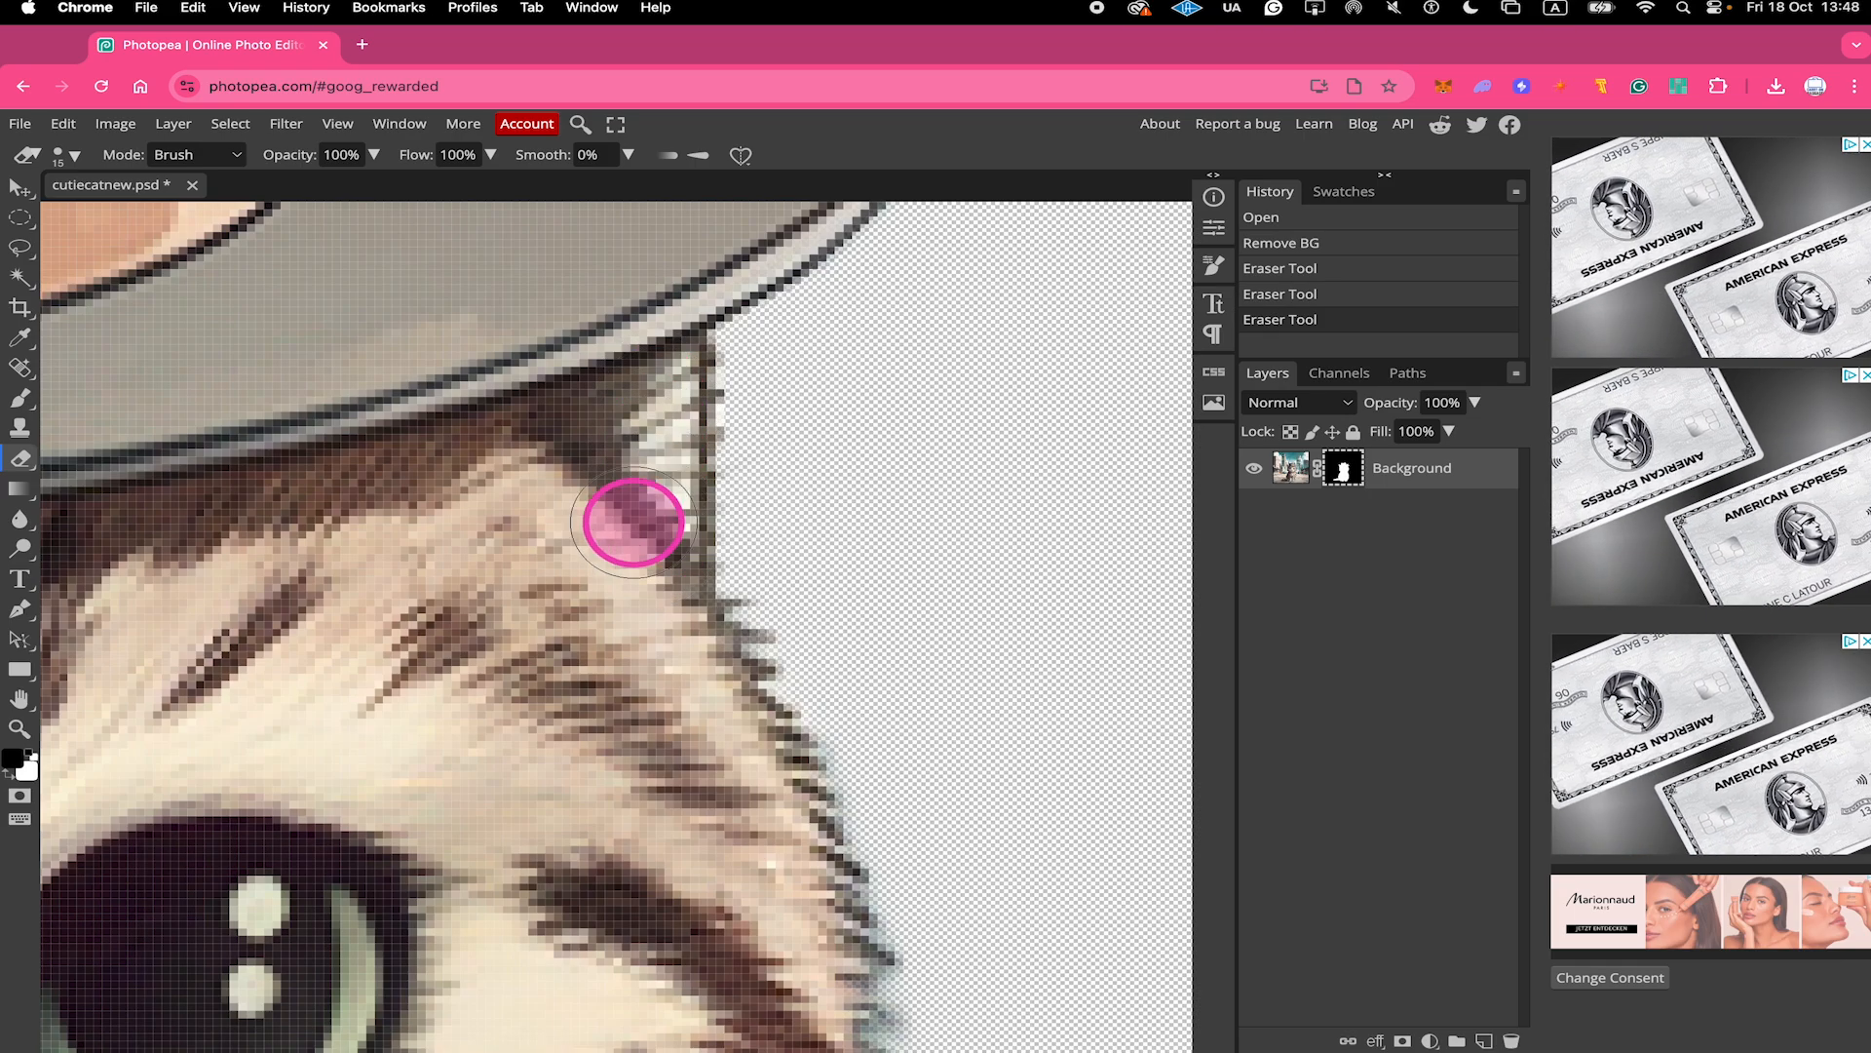